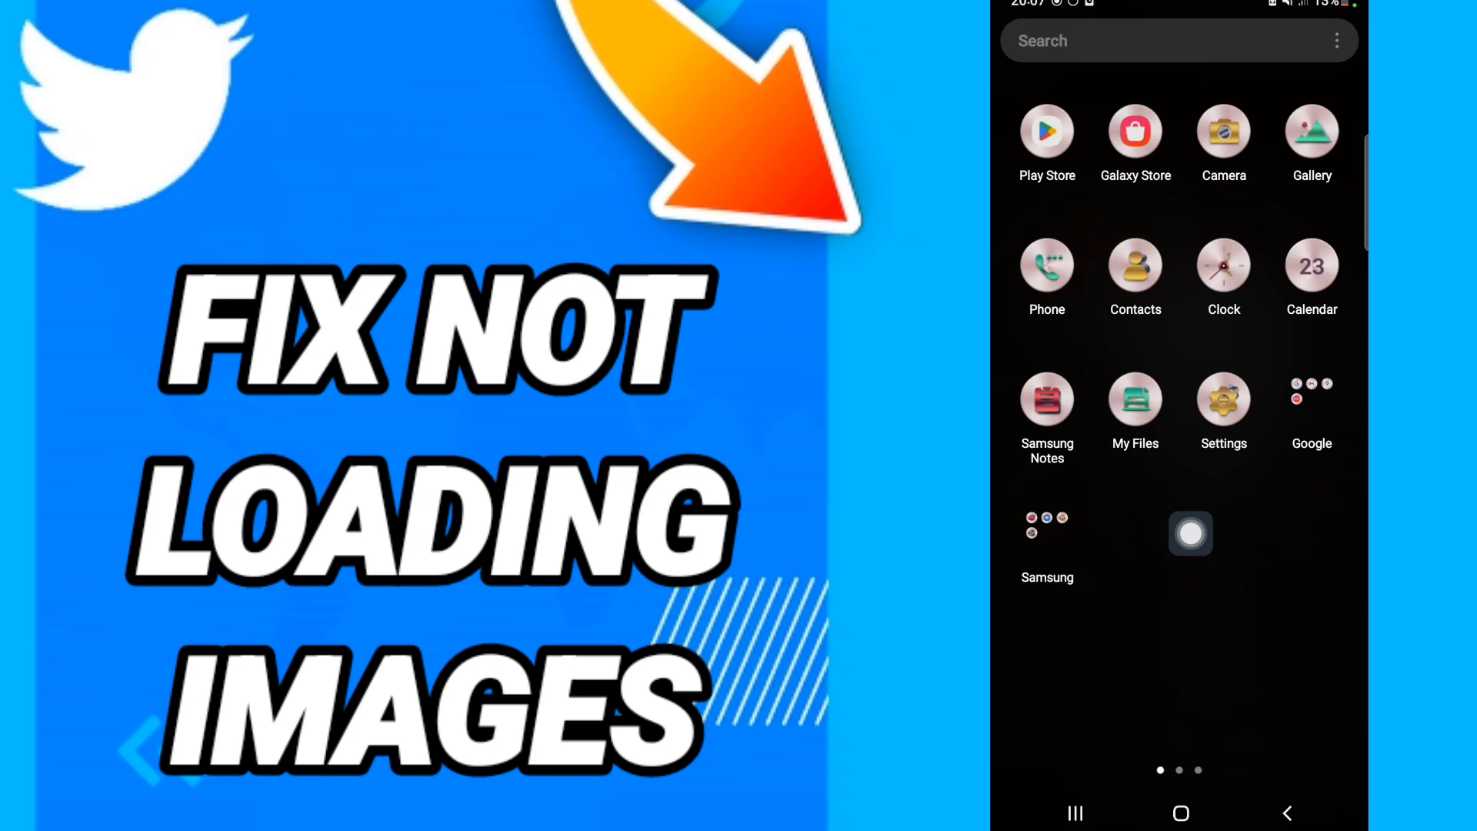
# Launch Settings from the home screen to reach the main Settings list.
pyautogui.click(1223, 400)
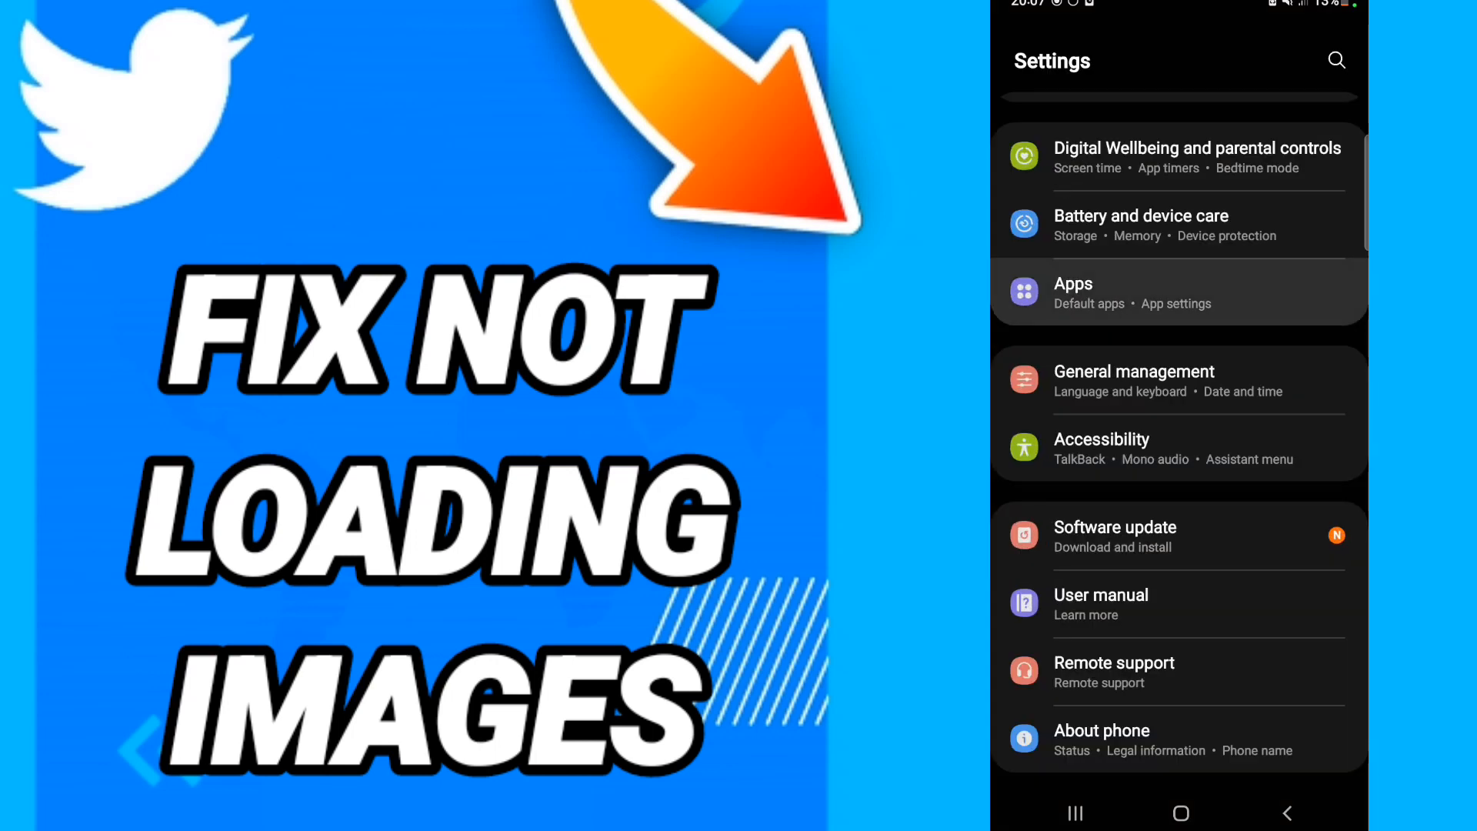
# Go into Apps, scroll the list and open Twitter's App info page (119 MB used).
pyautogui.click(1072, 284)
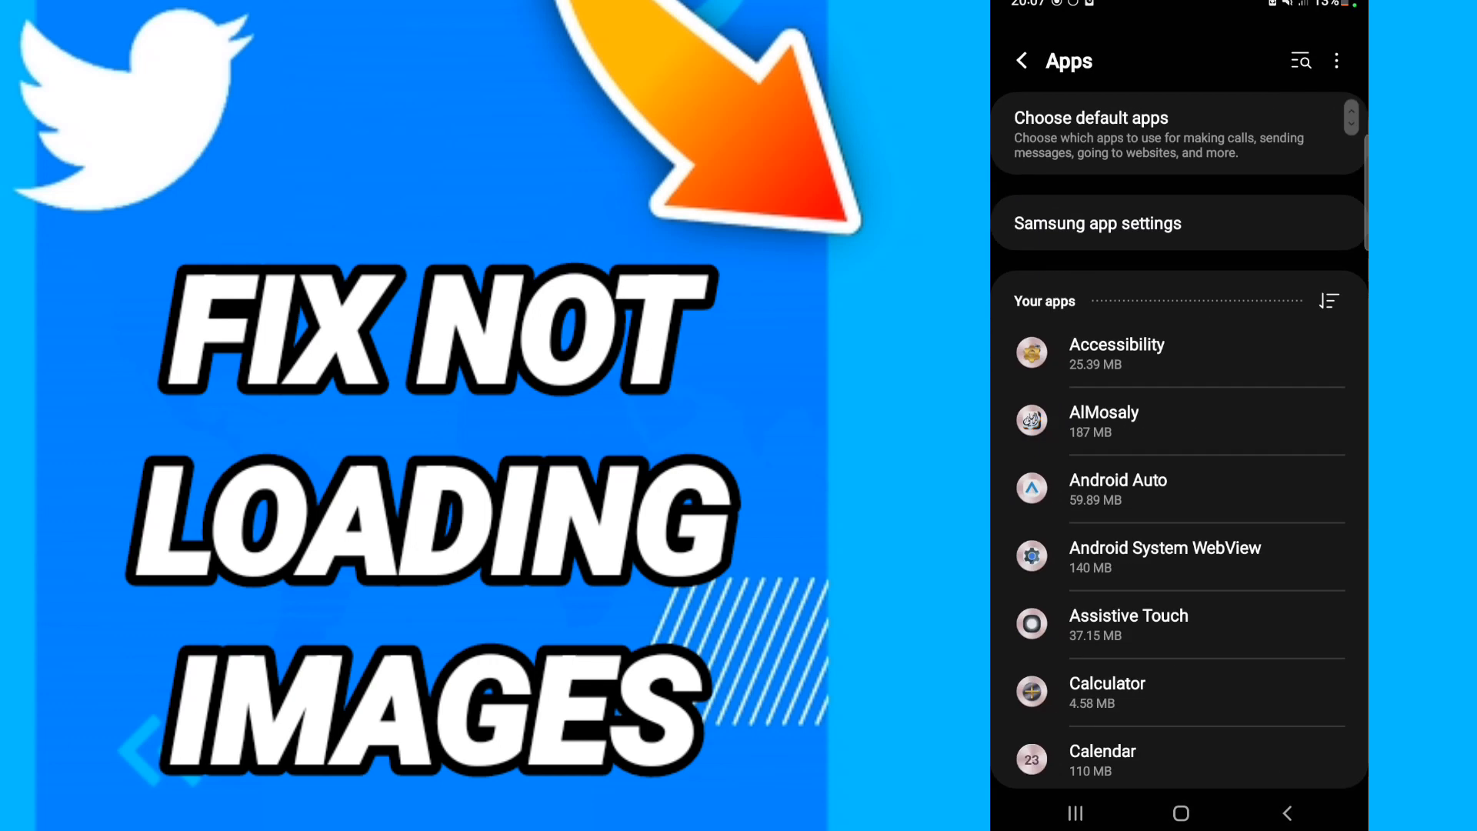
pyautogui.scroll(-3)
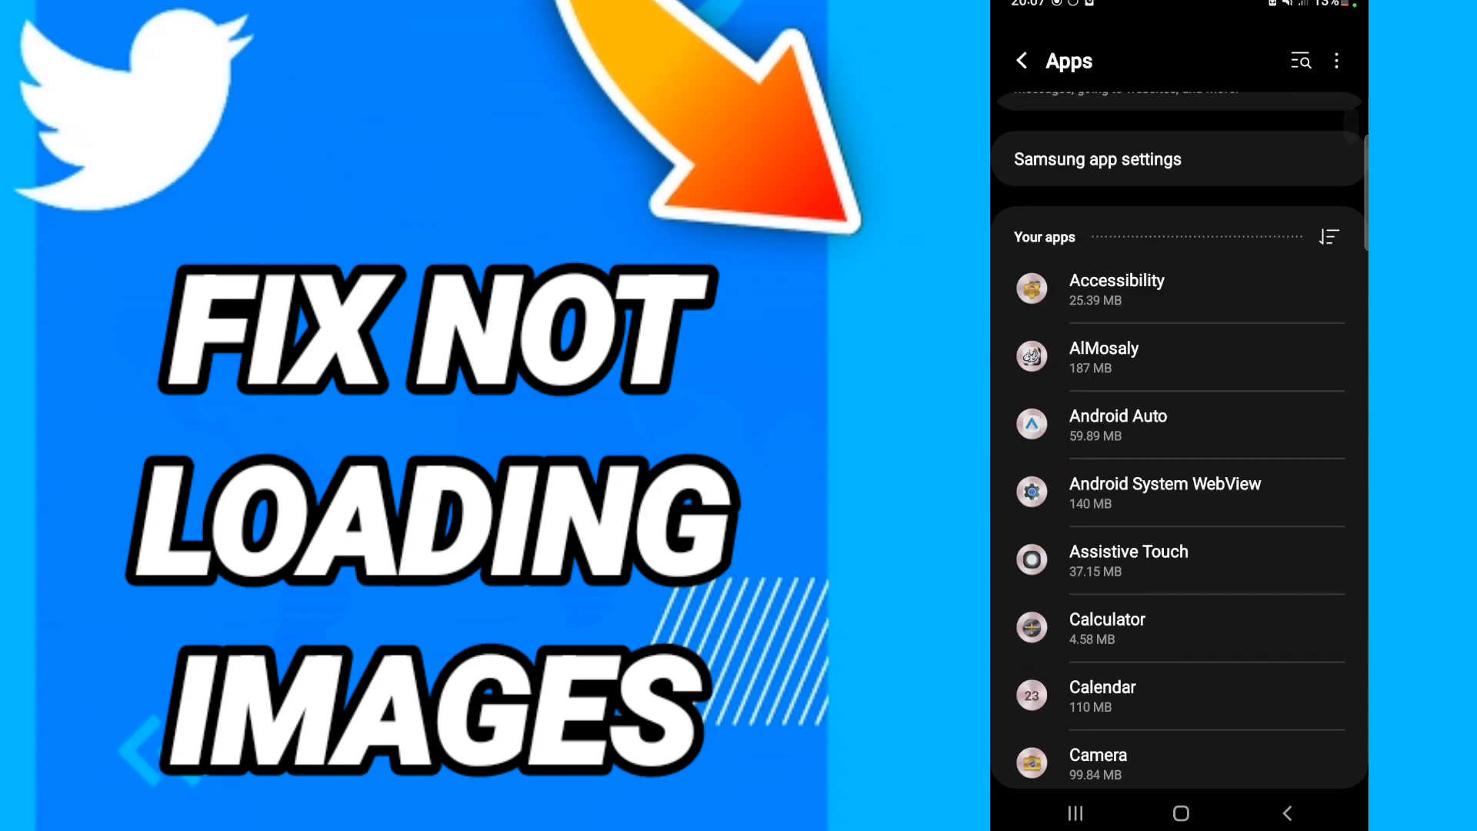
pyautogui.scroll(-3)
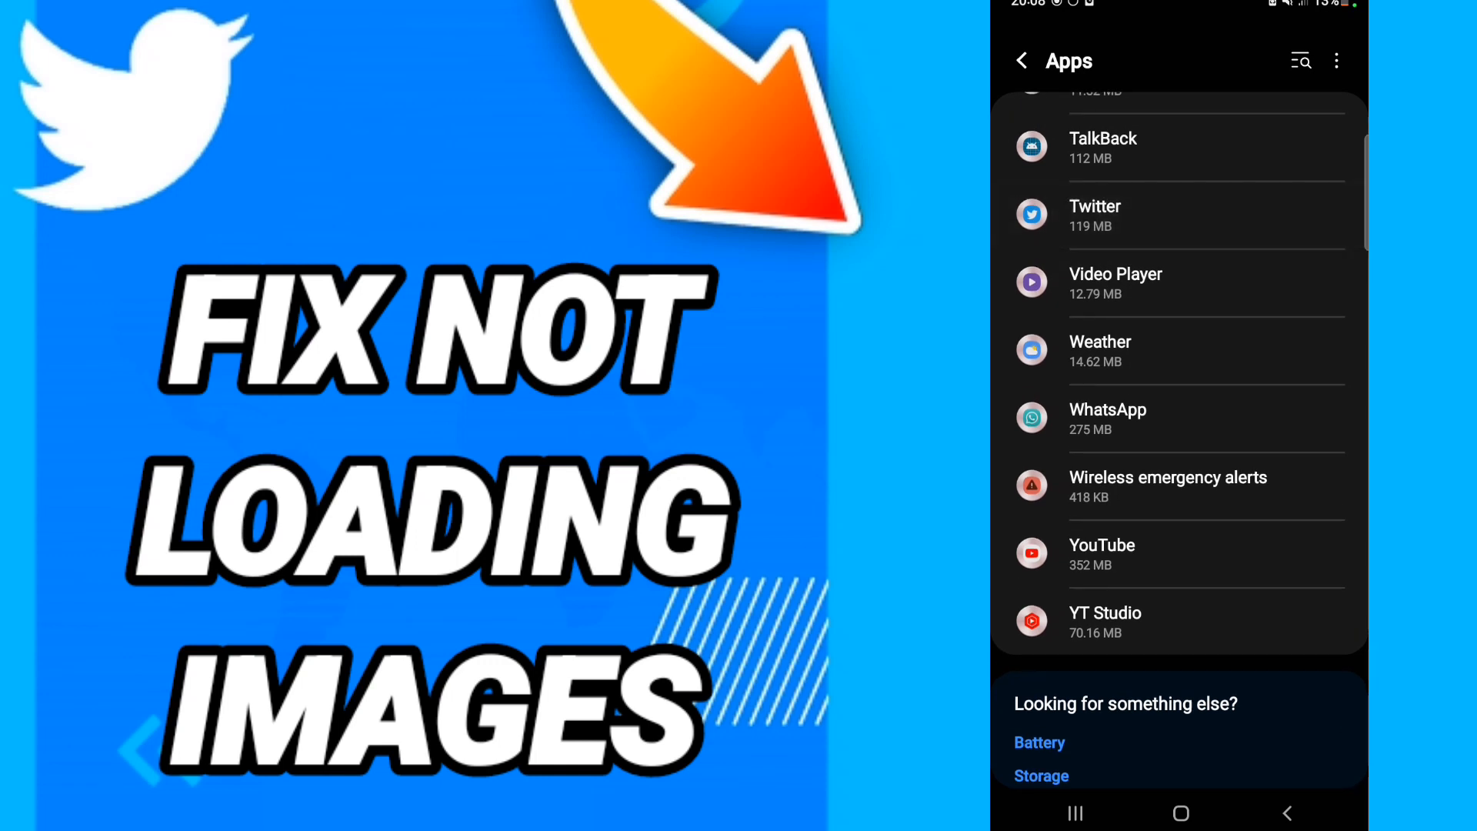
pyautogui.click(1094, 216)
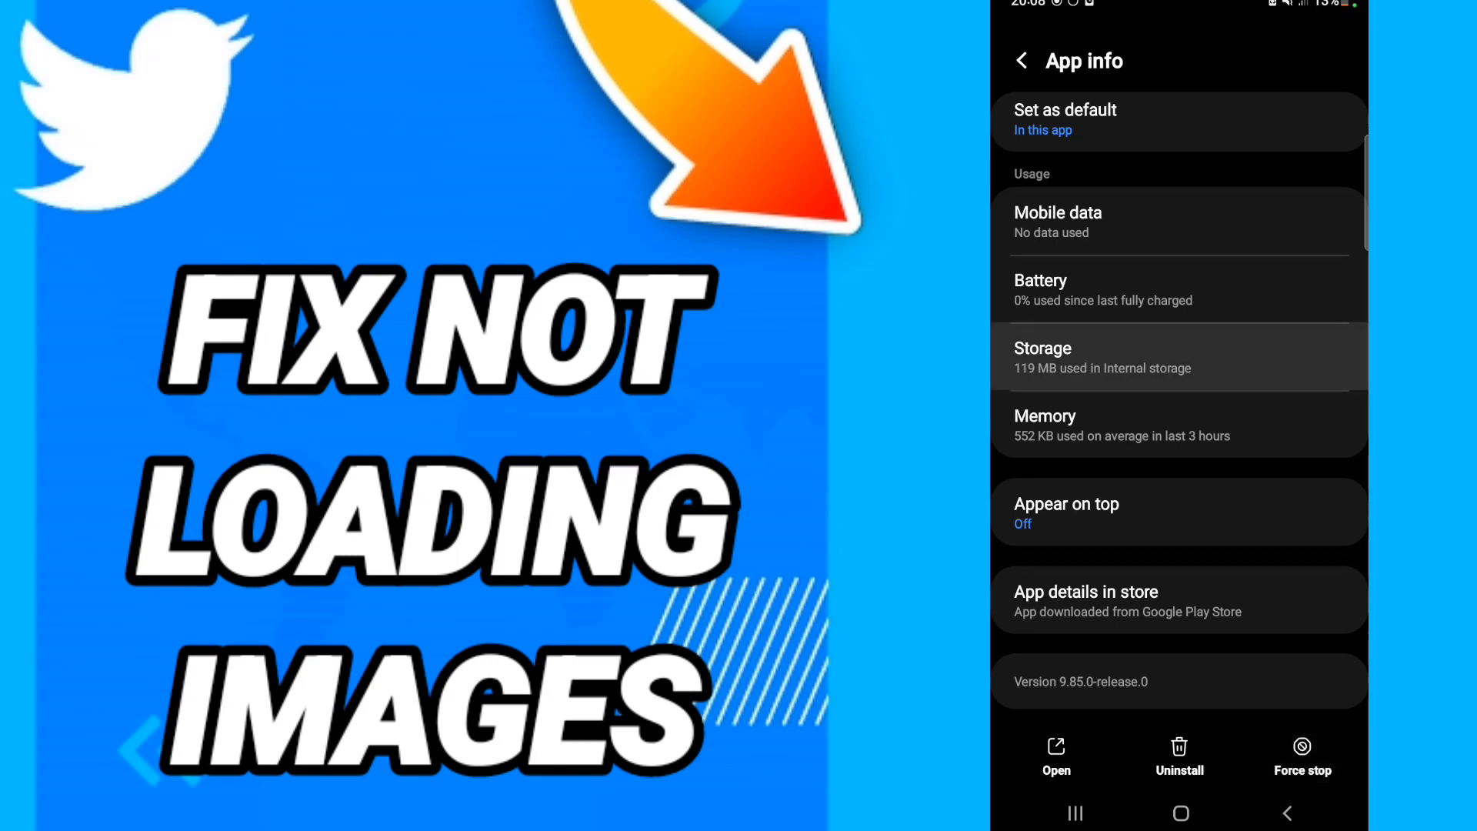
# Open Twitter's Storage breakdown and clear its stored data.
pyautogui.click(1177, 357)
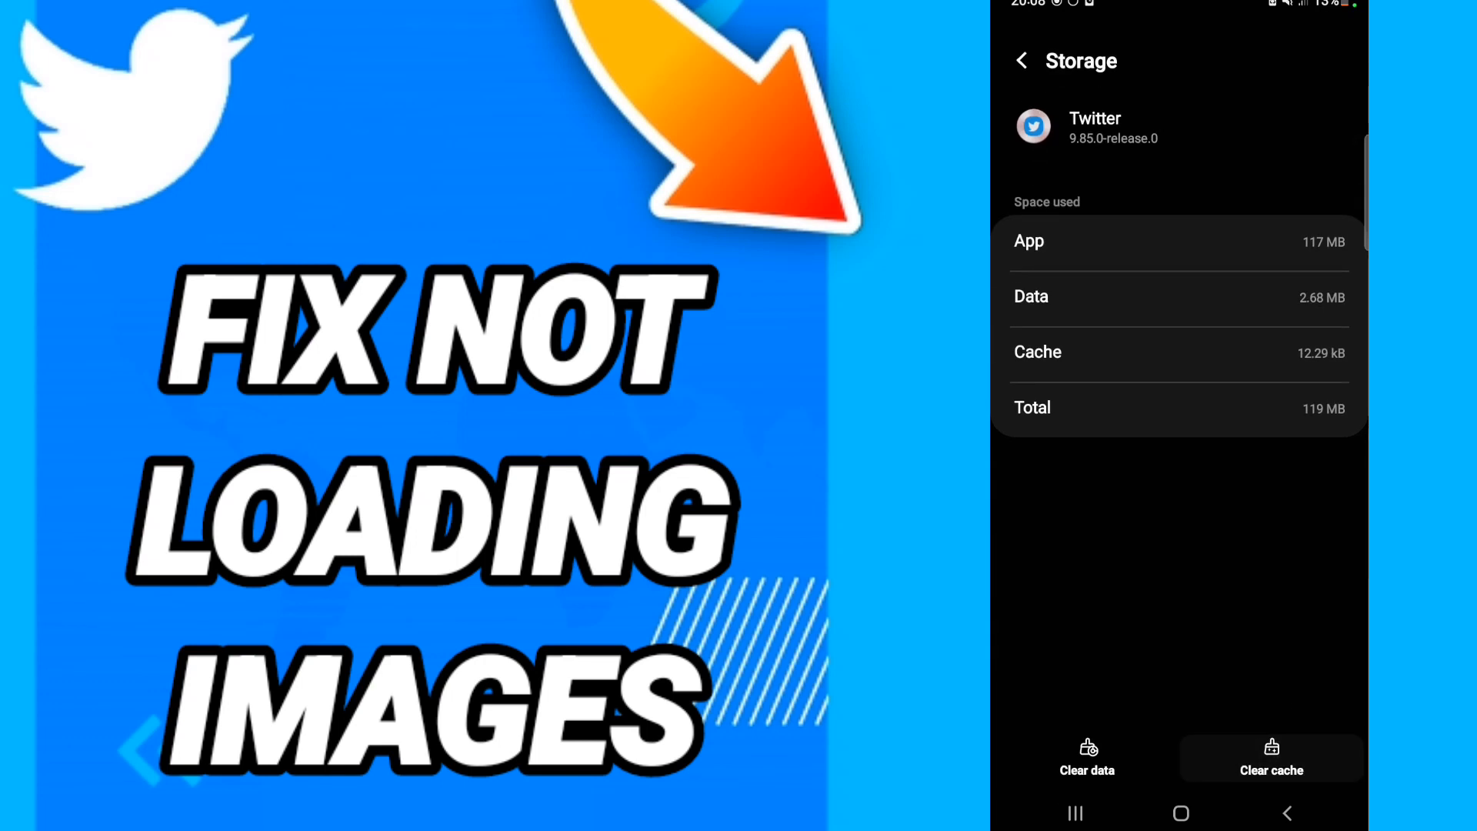
pyautogui.click(1086, 758)
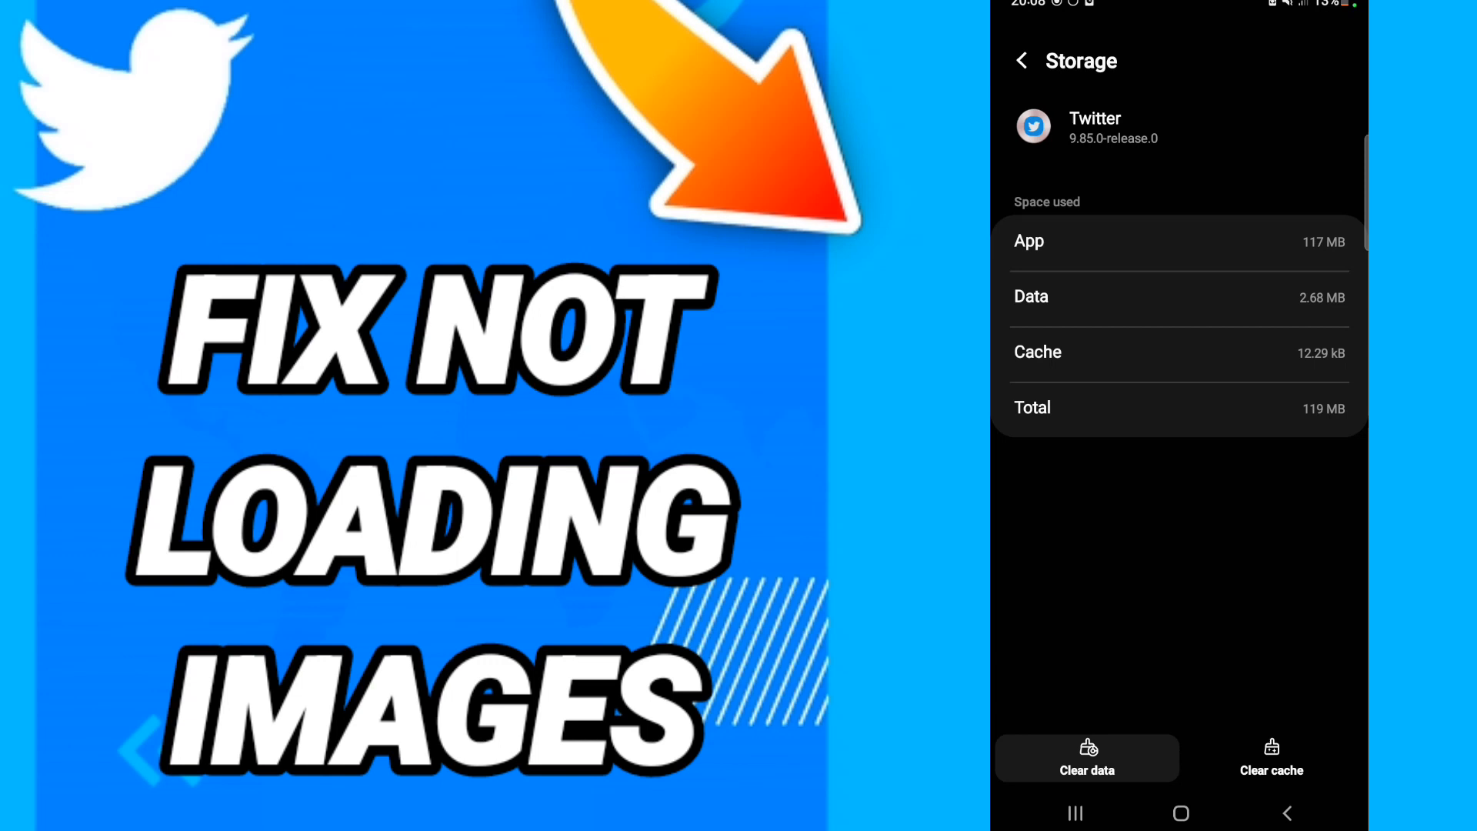